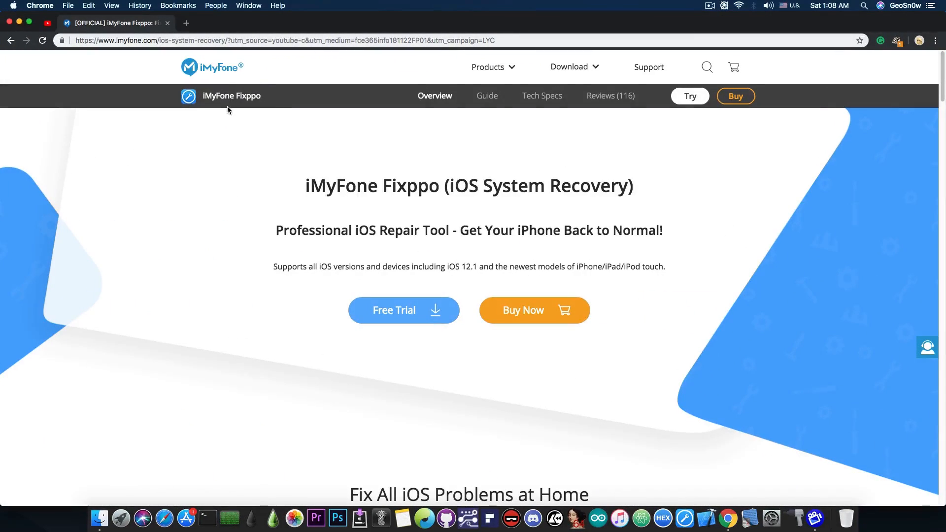
pyautogui.moveTo(222, 104)
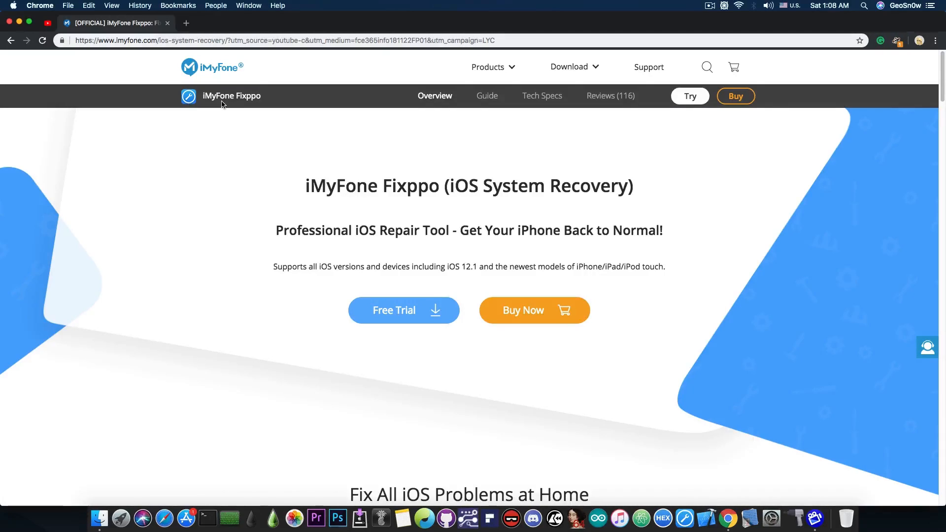
# - Show the free-trial download choices and scroll down through the Fixppo feature sections
pyautogui.click(394, 310)
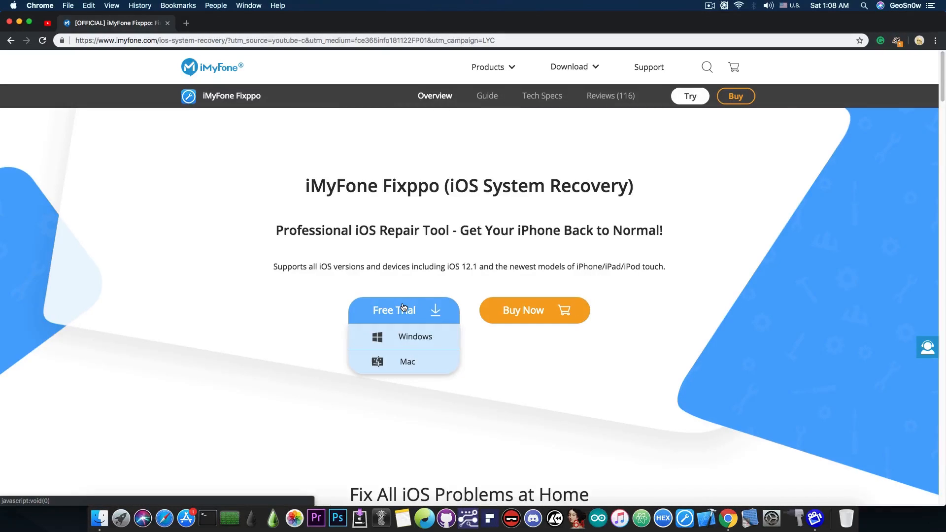
pyautogui.moveTo(197, 267)
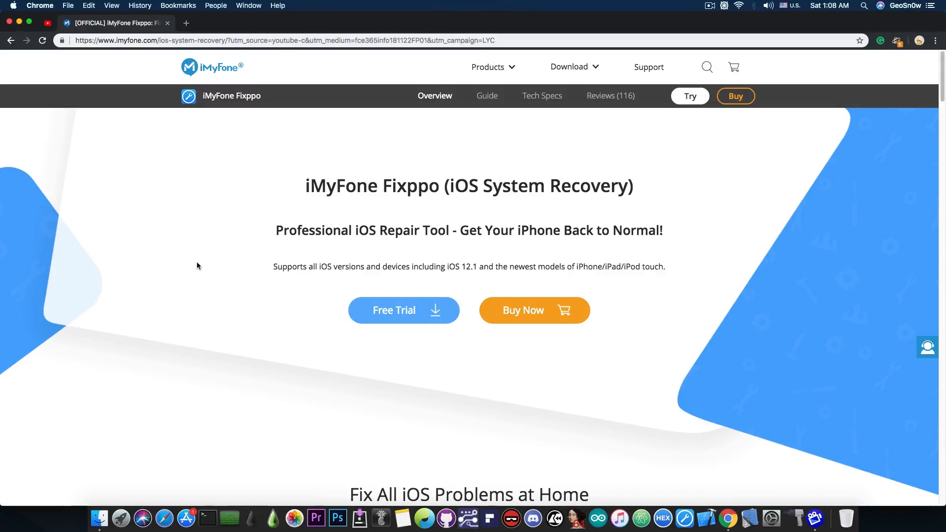
pyautogui.scroll(-3)
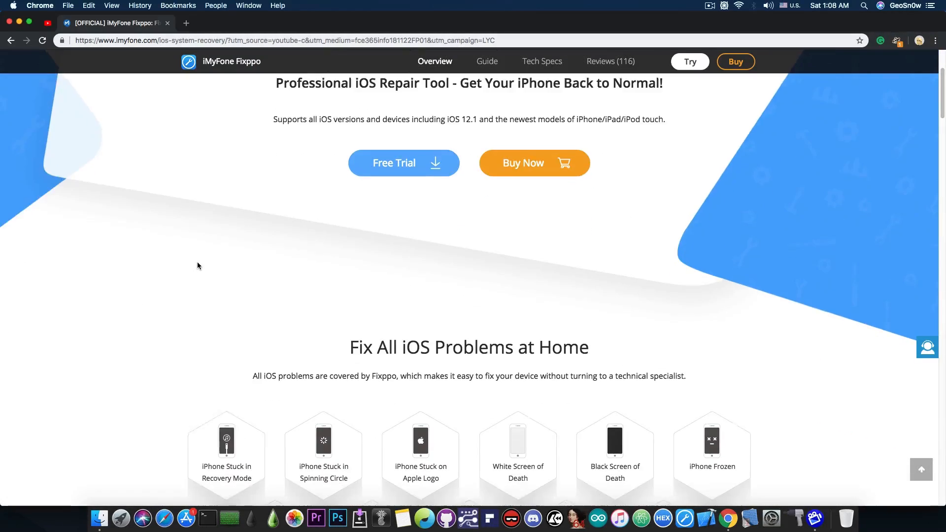
pyautogui.scroll(-3)
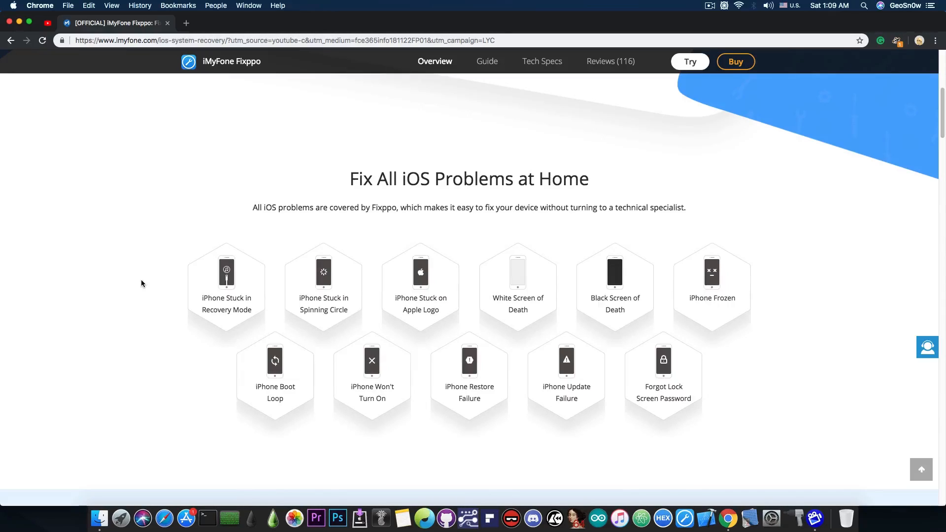
pyautogui.scroll(-3)
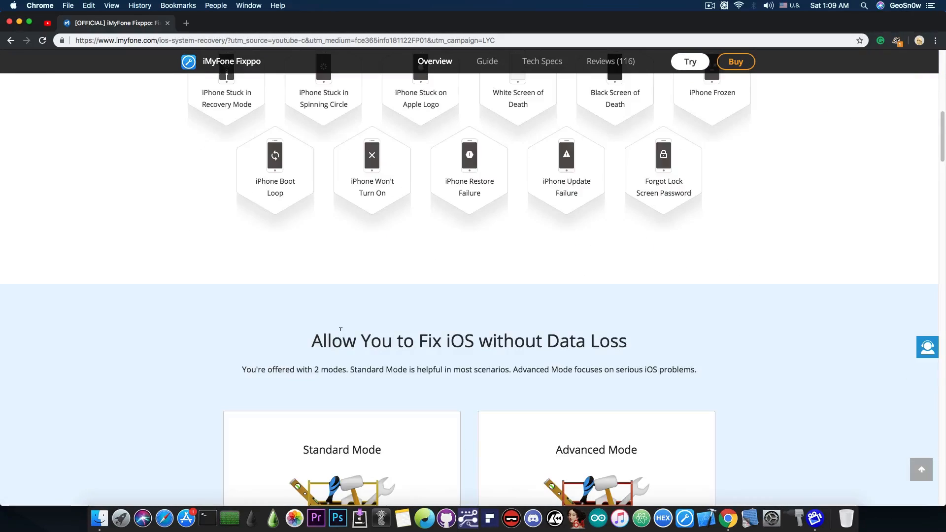
pyautogui.scroll(-3)
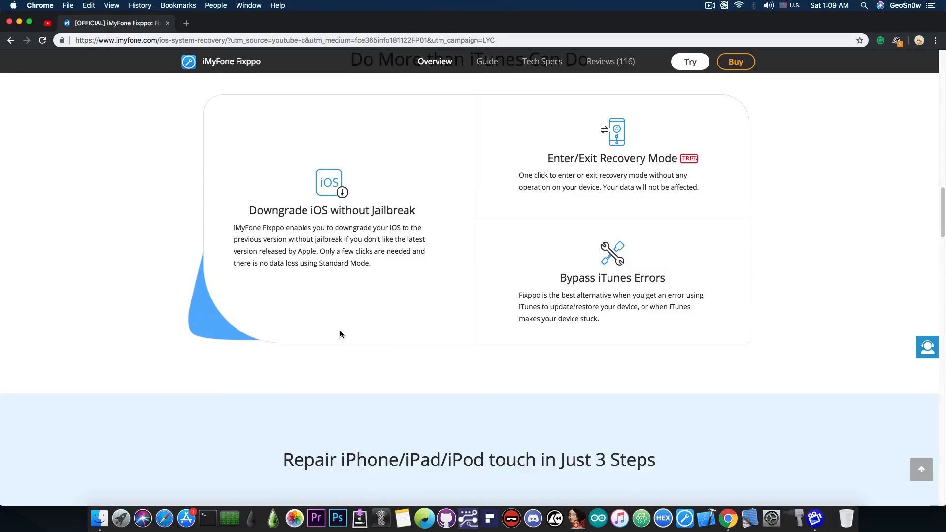
pyautogui.scroll(-3)
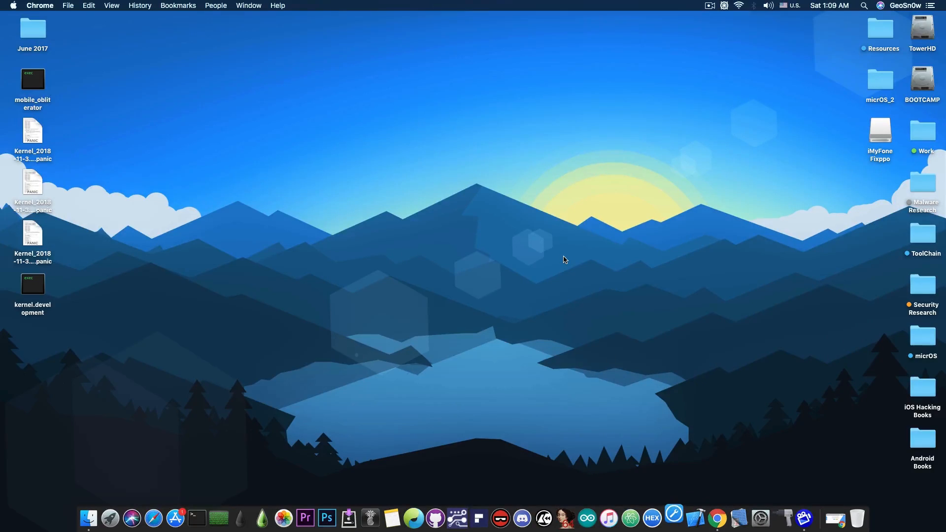
pyautogui.click(673, 517)
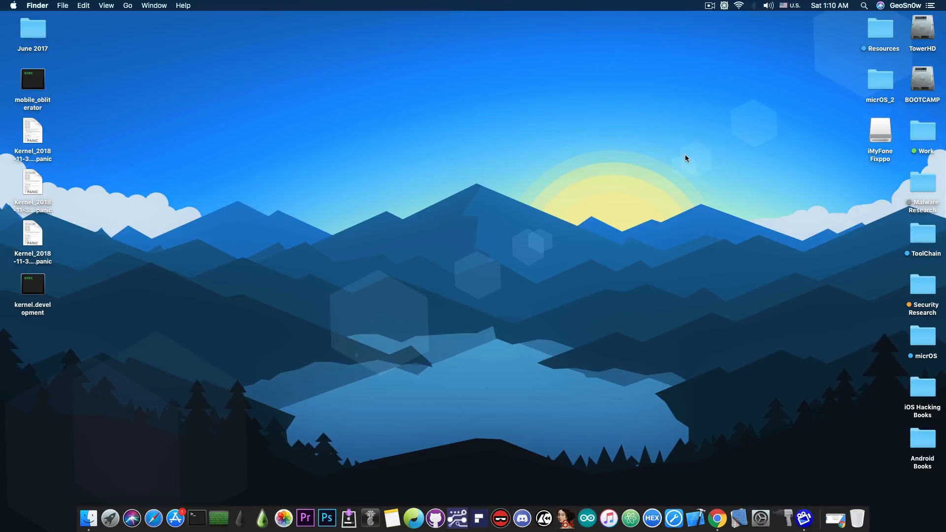
pyautogui.doubleClick(880, 130)
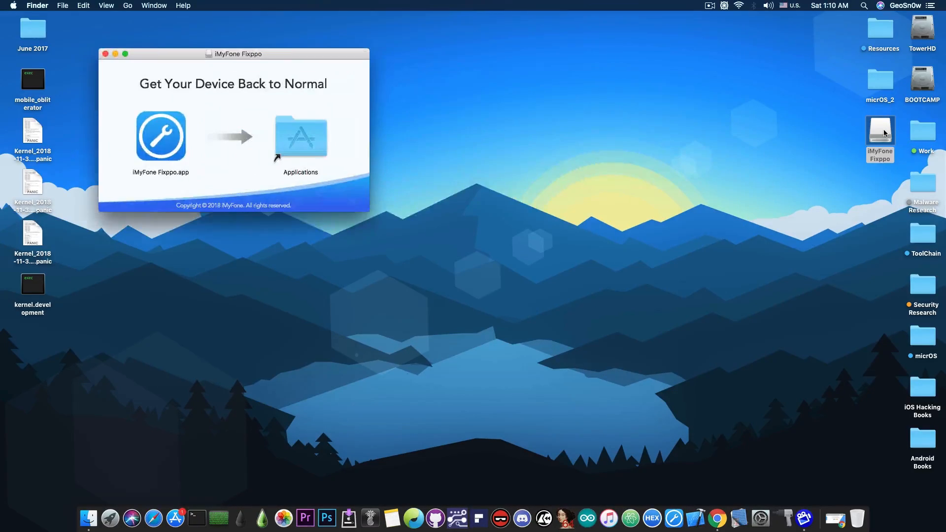
pyautogui.moveTo(238, 53); pyautogui.dragTo(464, 107)
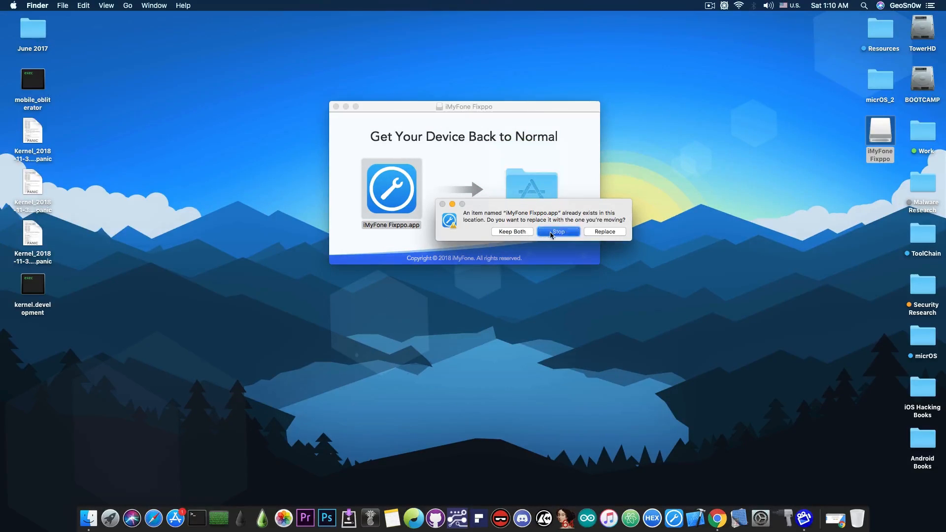
pyautogui.click(558, 232)
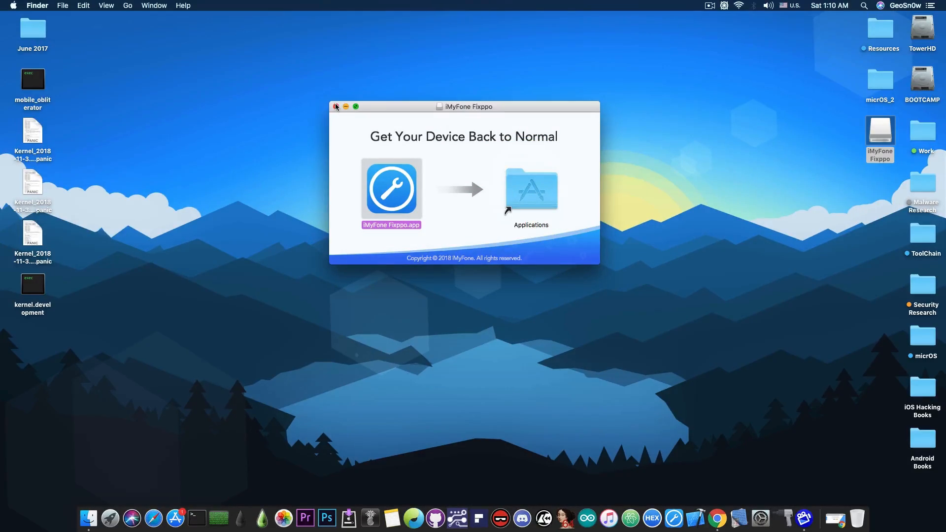
pyautogui.click(335, 106)
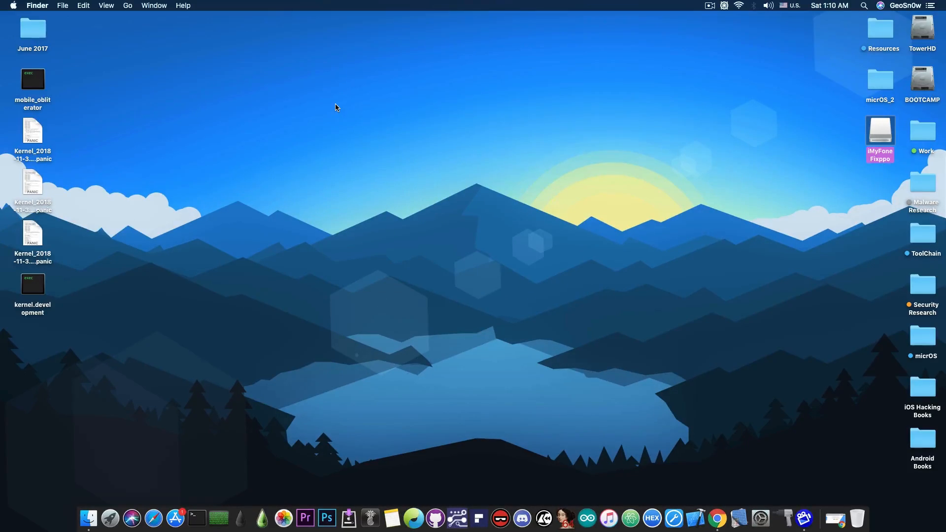
pyautogui.moveTo(651, 518)
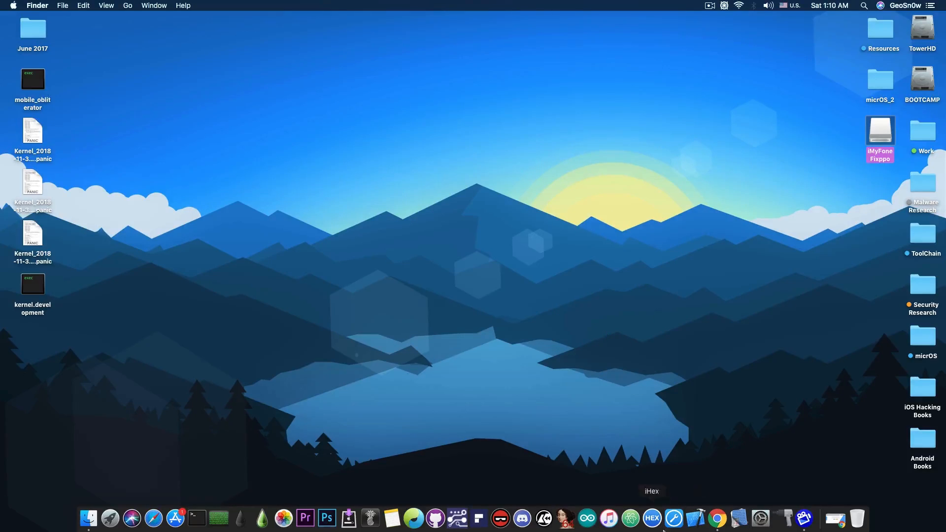
pyautogui.doubleClick(880, 129)
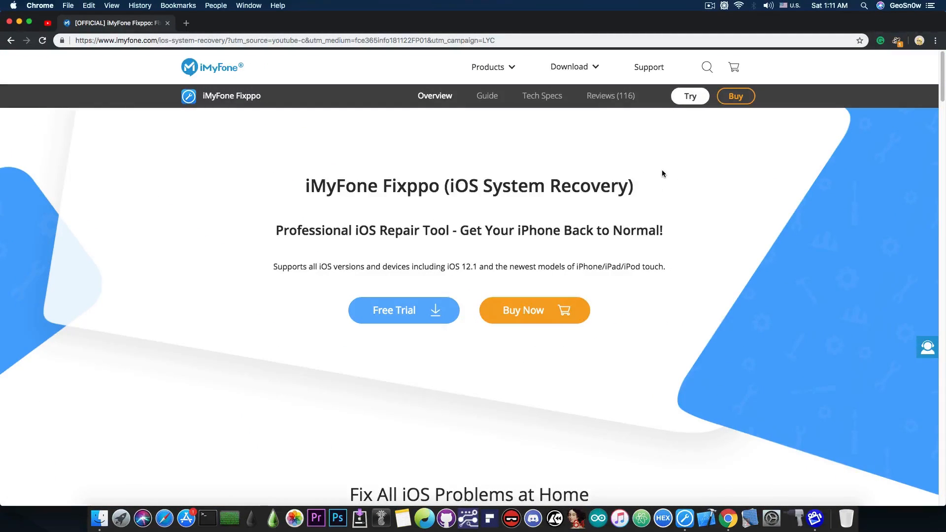
pyautogui.moveTo(617, 182)
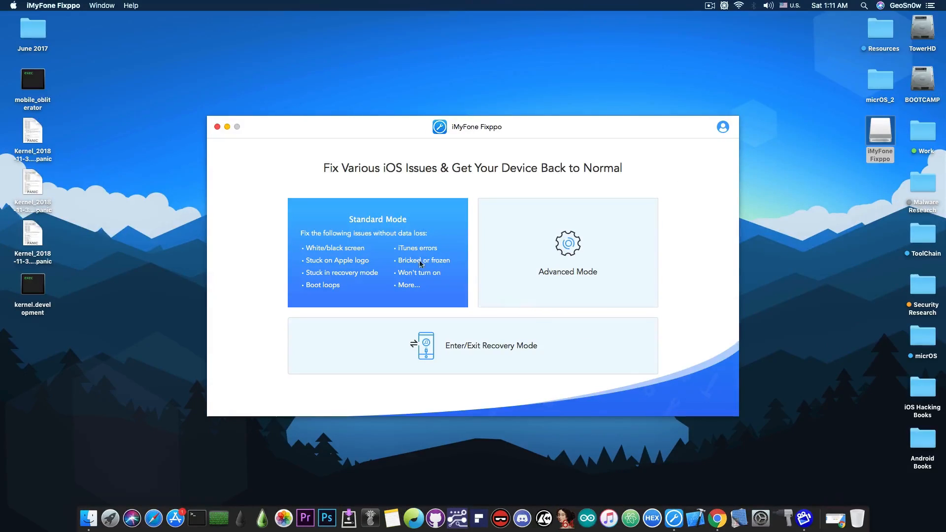
pyautogui.moveTo(412, 293)
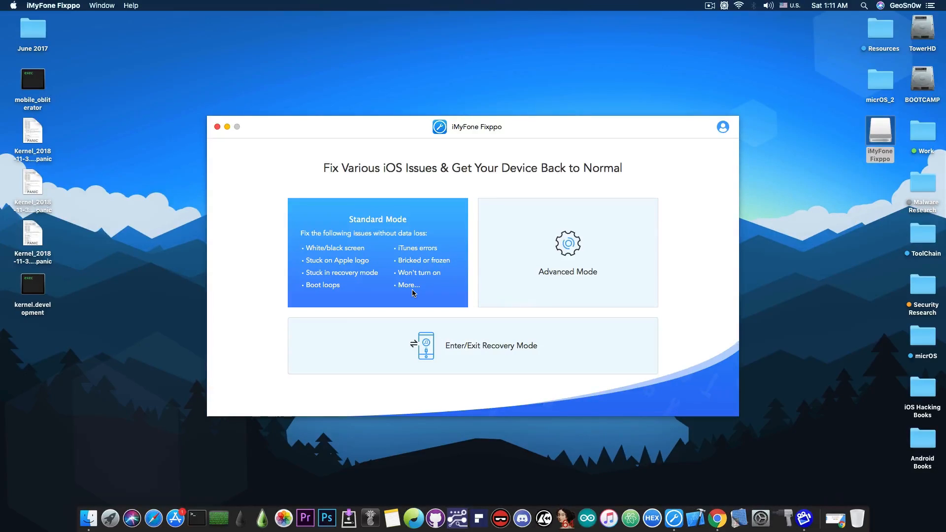
# - Enter Standard Mode and choose firmware version 12.1 for the detected iPod touch 6
pyautogui.click(378, 252)
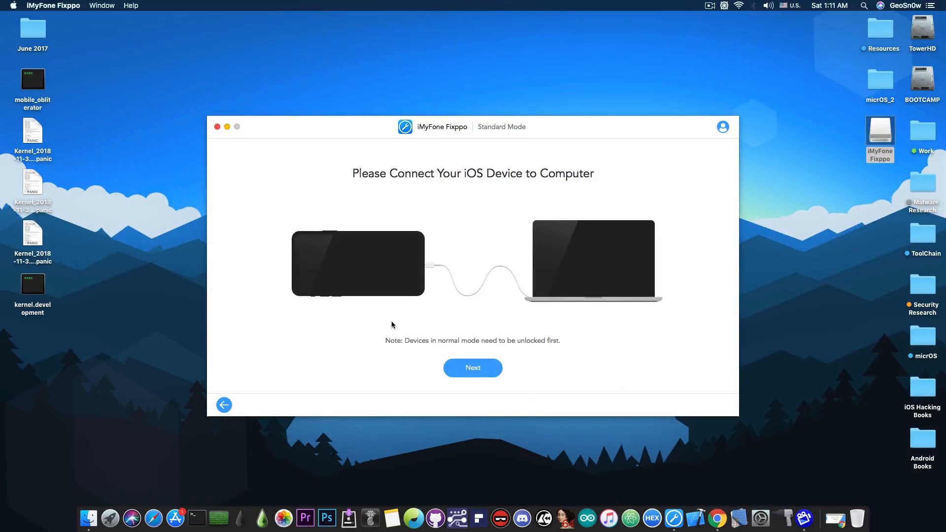
pyautogui.click(472, 367)
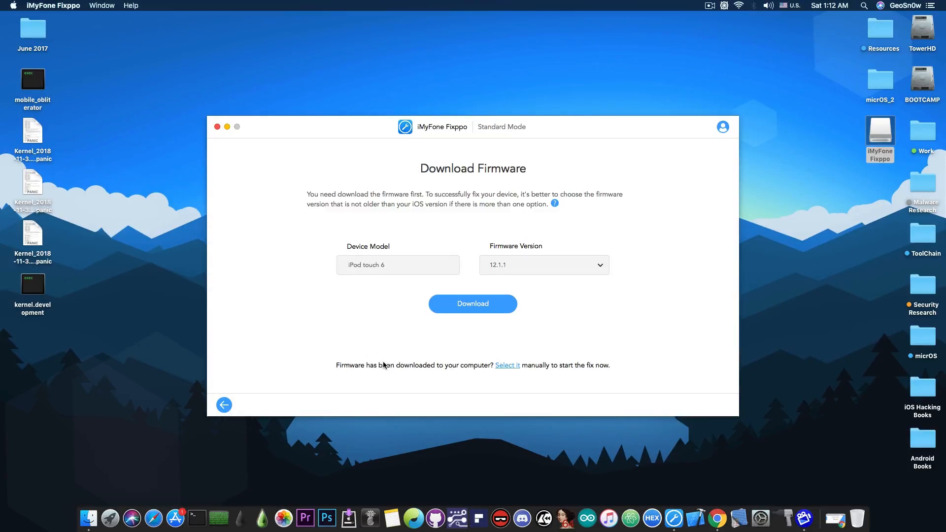
pyautogui.moveTo(490, 337)
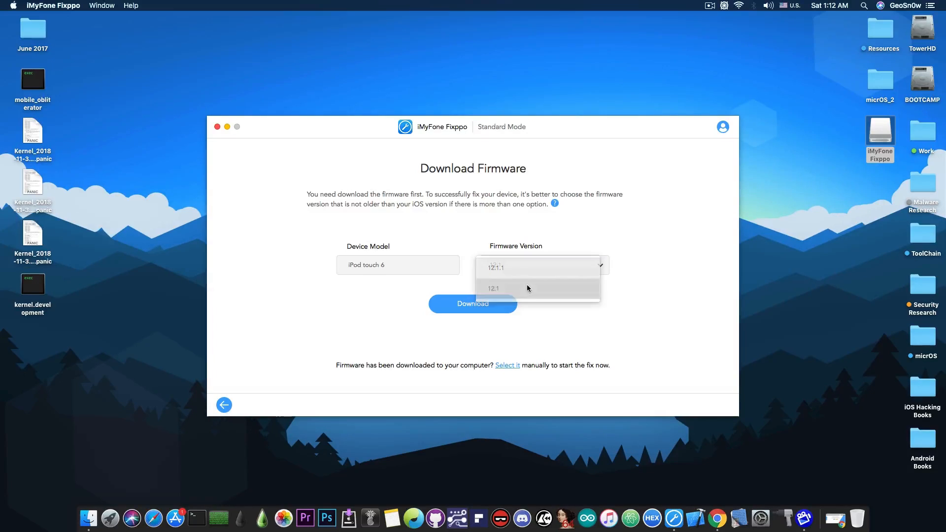
pyautogui.click(493, 288)
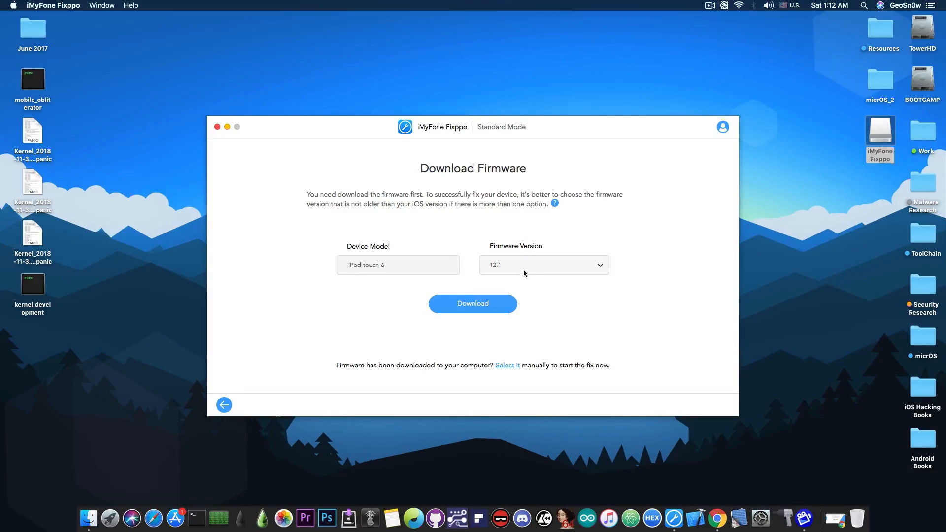
pyautogui.click(542, 265)
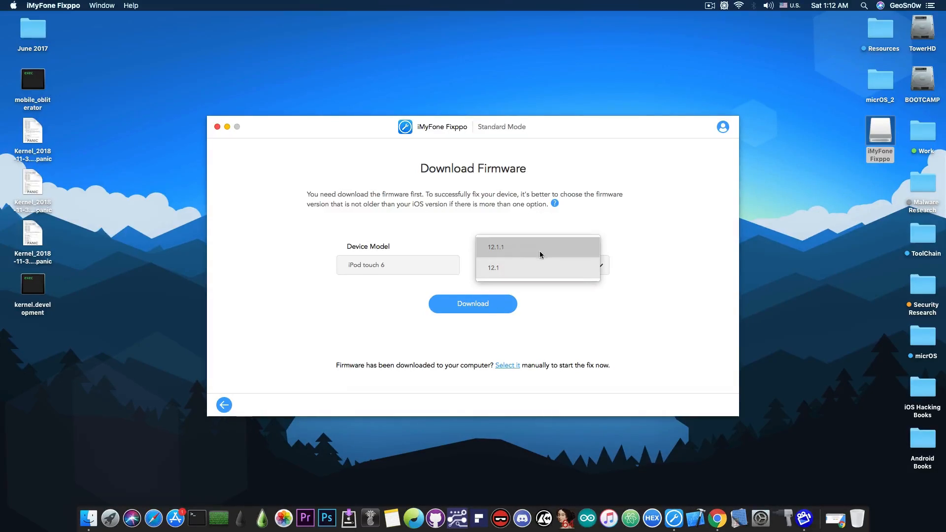
pyautogui.moveTo(529, 267)
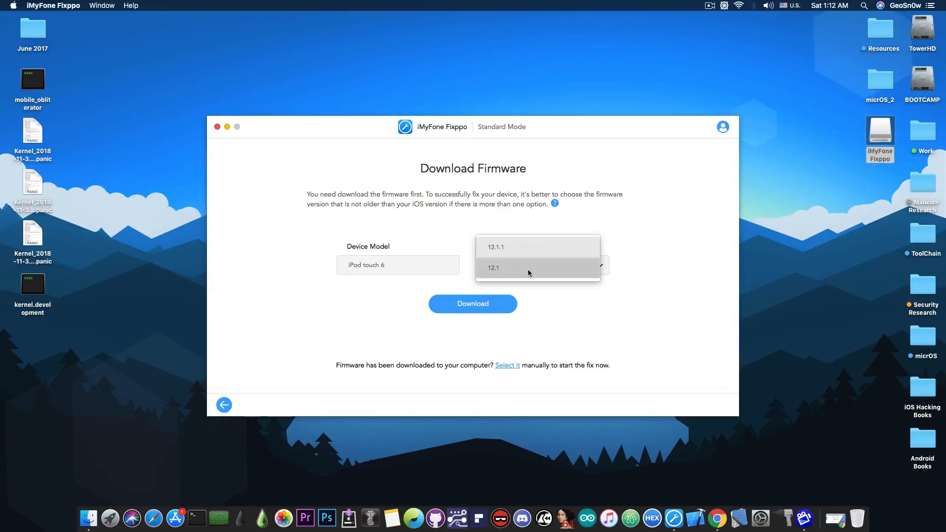
pyautogui.click(493, 267)
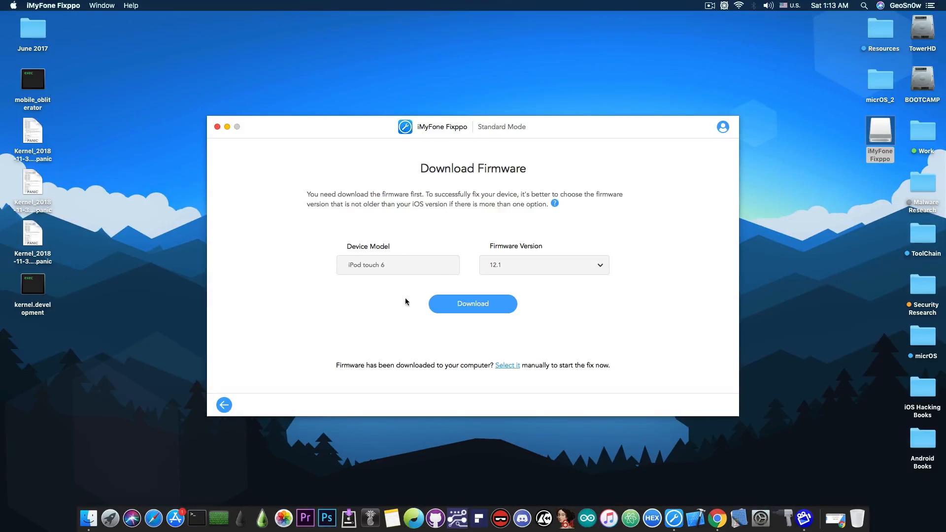
pyautogui.moveTo(413, 309)
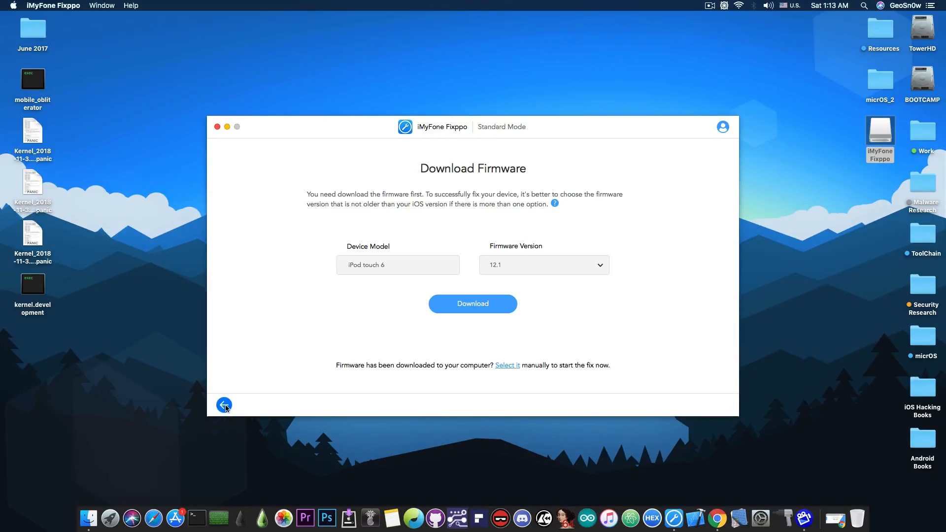
# - Go back, briefly view Advanced Mode's firmware page, then return to the mode-selection screen
pyautogui.click(224, 404)
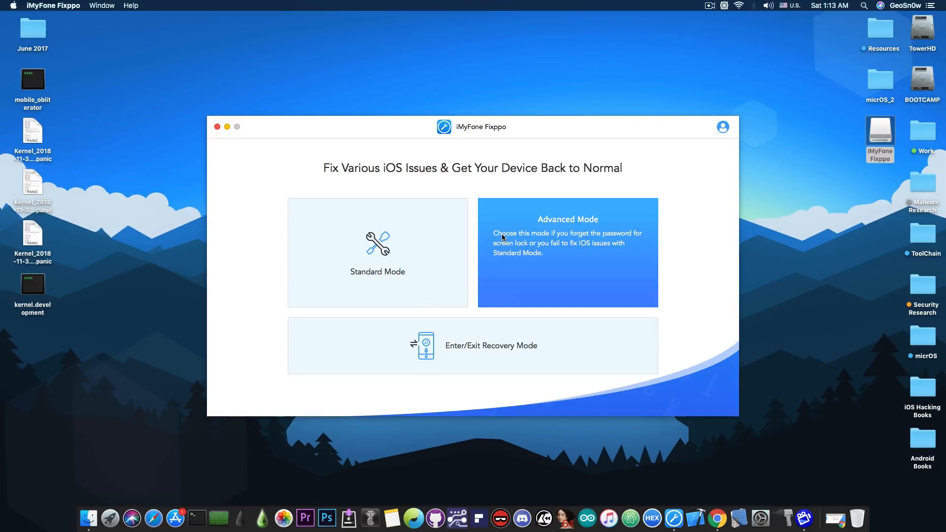
pyautogui.click(567, 252)
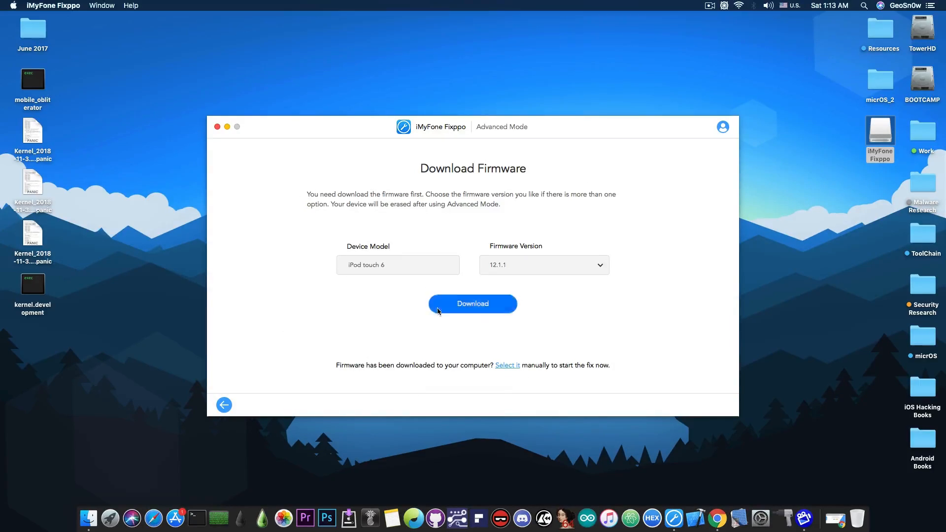
pyautogui.click(224, 405)
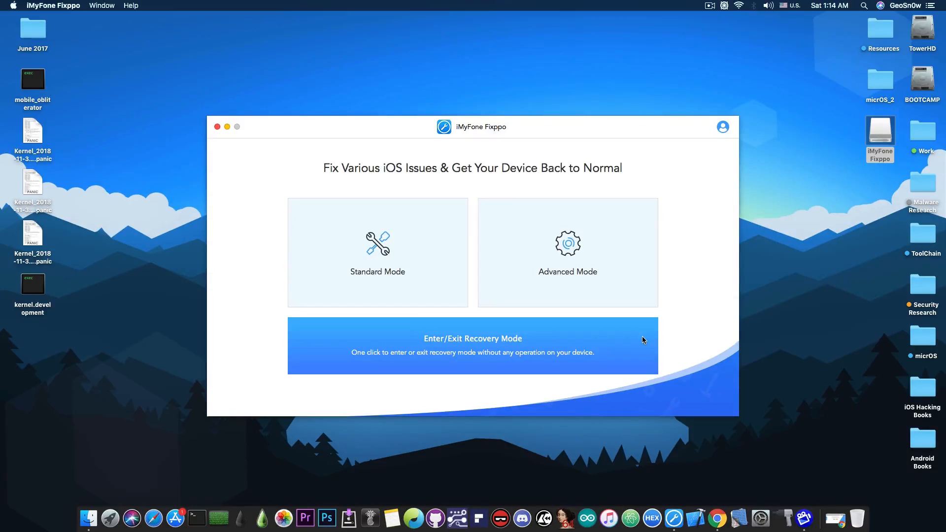
# - Launch Enter/Exit Recovery Mode and continue past the connect-device screen for the iPod
pyautogui.click(472, 346)
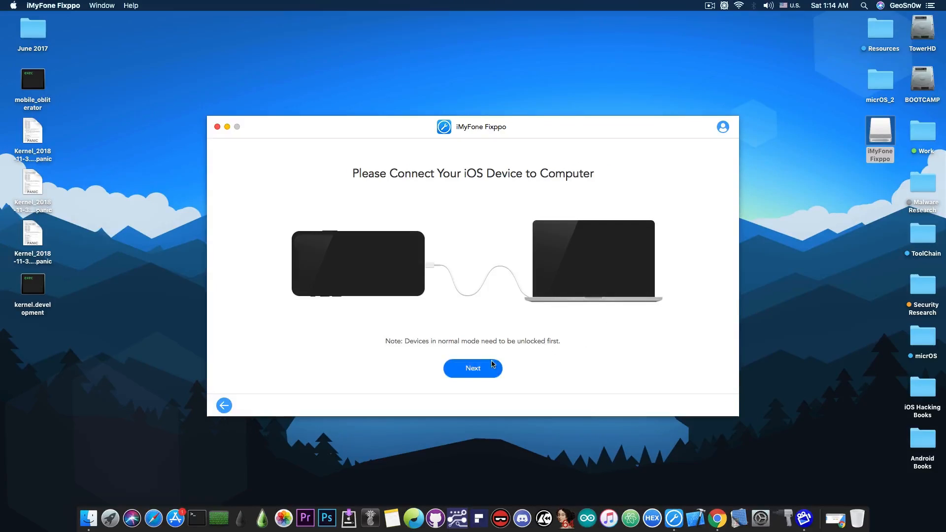
pyautogui.click(472, 367)
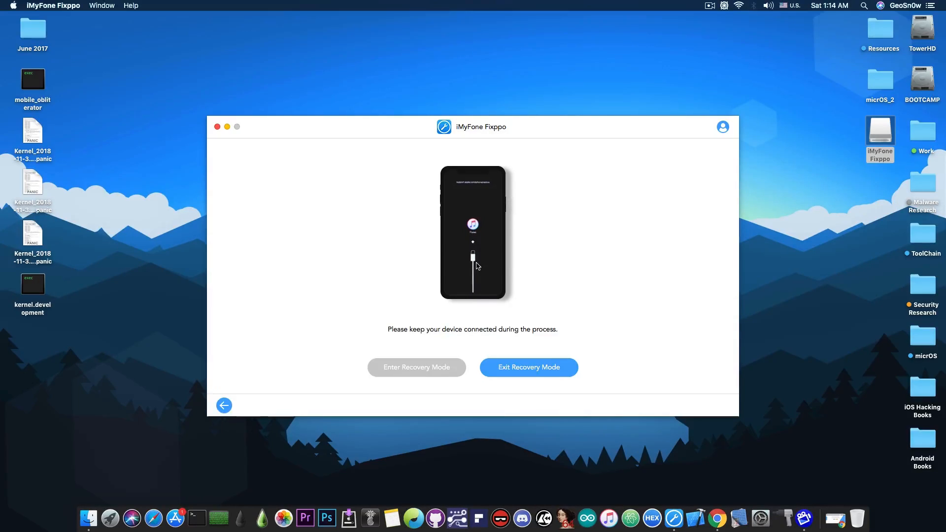
pyautogui.moveTo(494, 189)
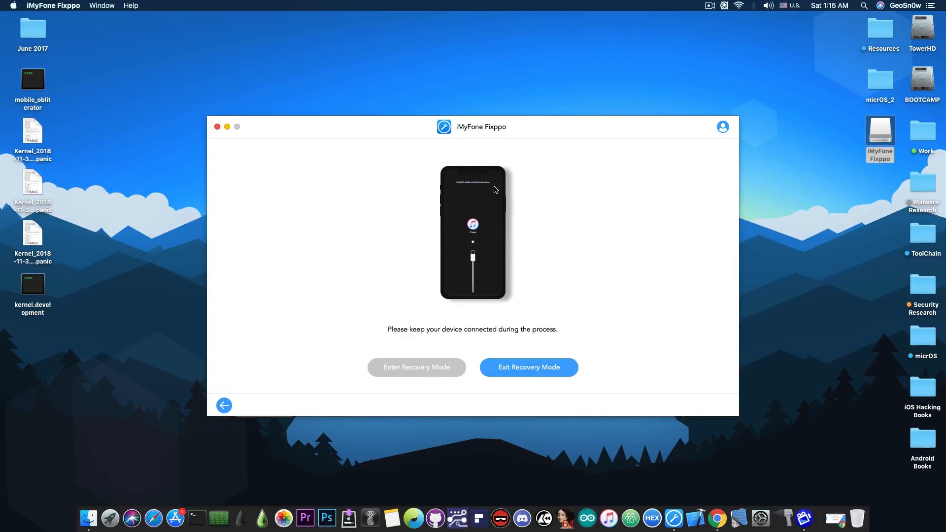
# - Start exiting recovery mode on the connected iPod touch
pyautogui.click(528, 366)
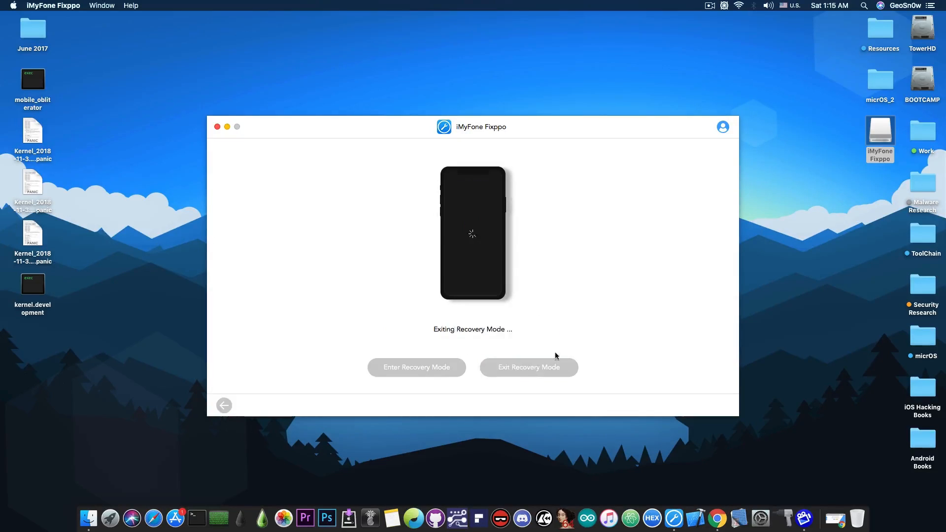
pyautogui.moveTo(480, 247)
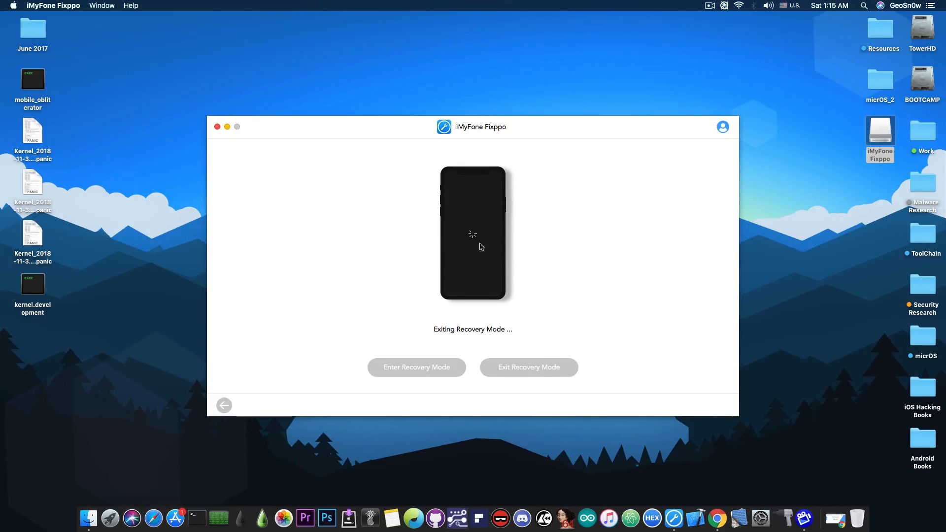
pyautogui.moveTo(484, 252)
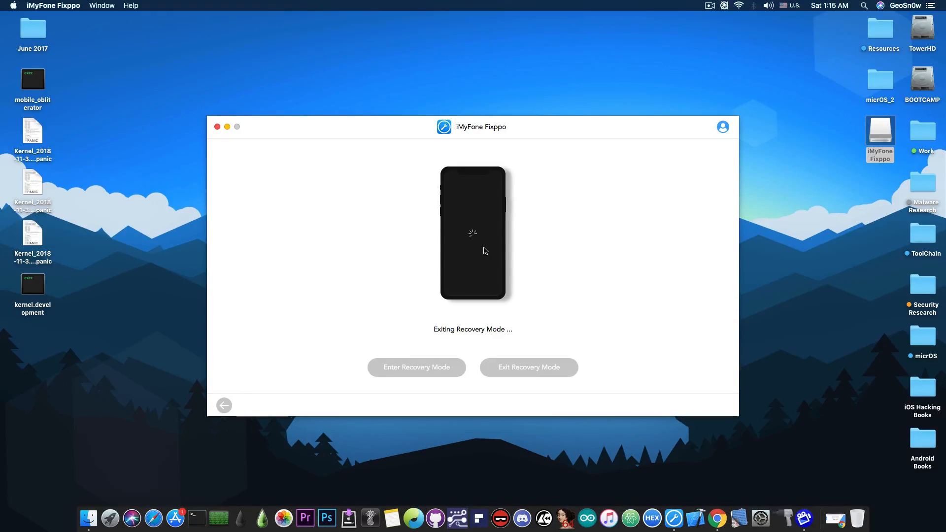
pyautogui.moveTo(464, 345)
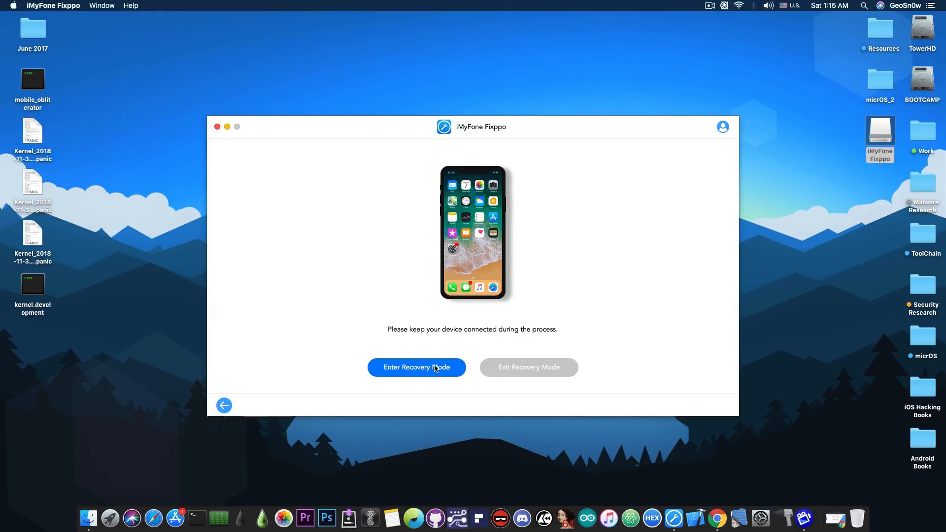
pyautogui.moveTo(428, 142)
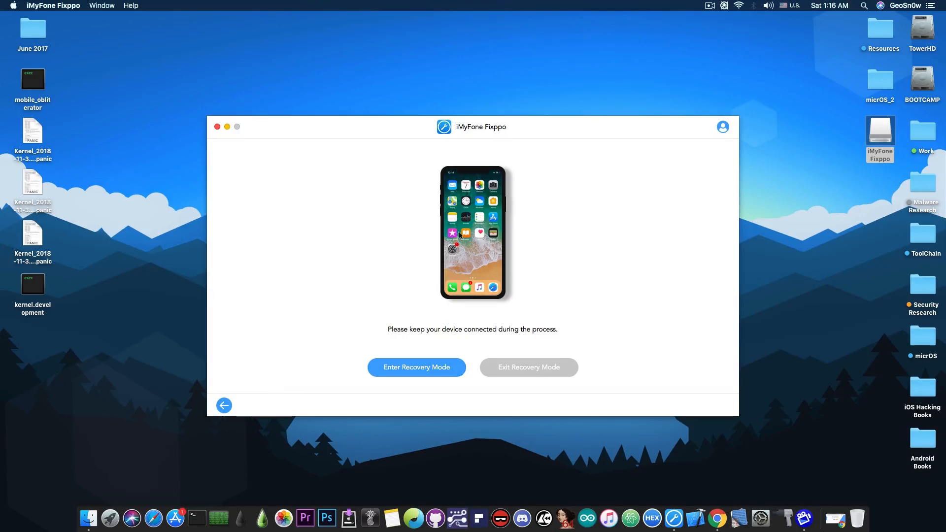
# - Return to the main screen and quit Fixppo, confirming the exit prompt
pyautogui.click(224, 405)
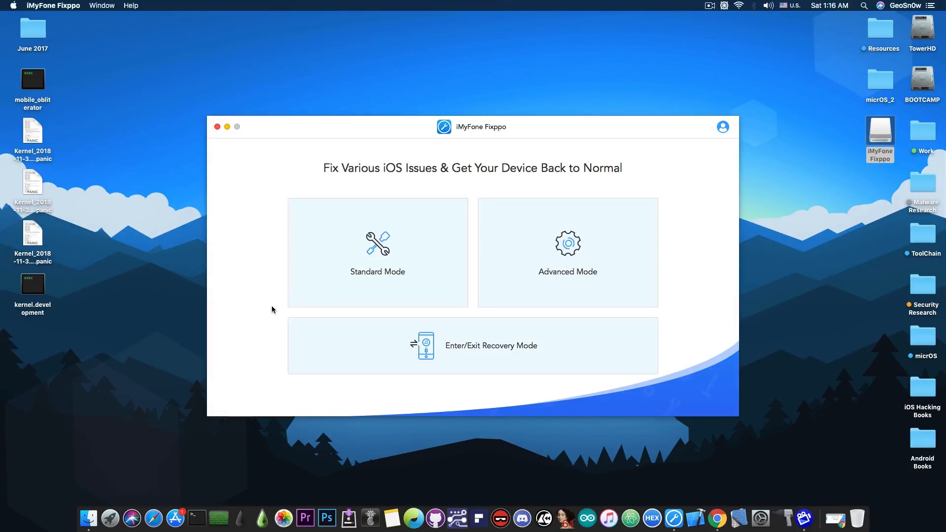
pyautogui.moveTo(216, 127)
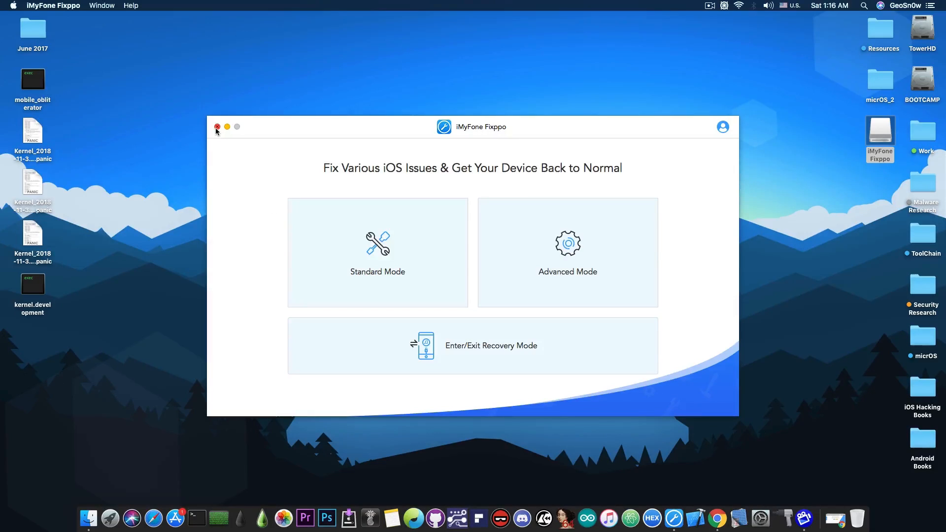
pyautogui.click(216, 127)
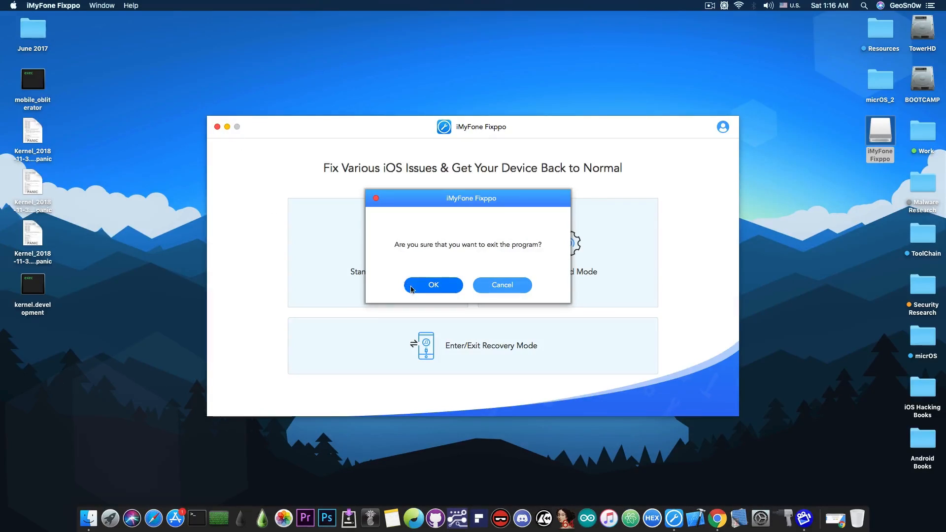
pyautogui.click(432, 284)
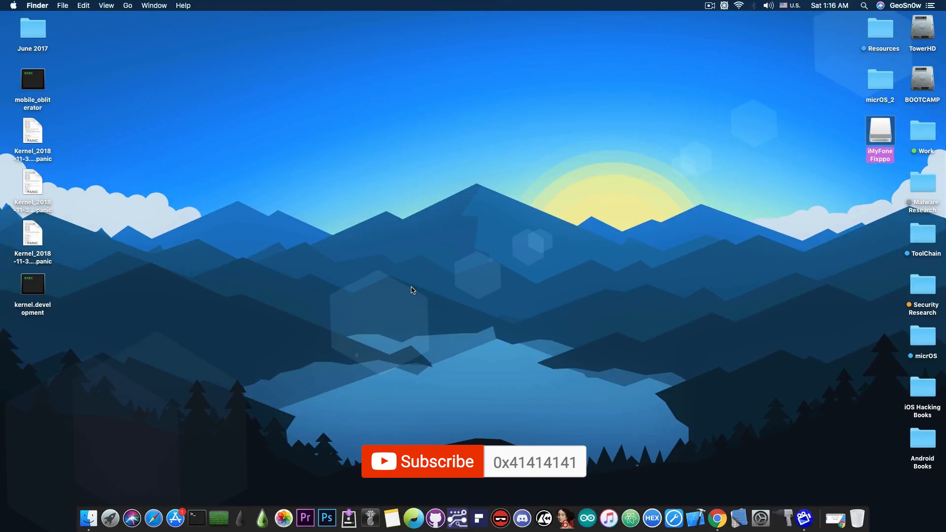